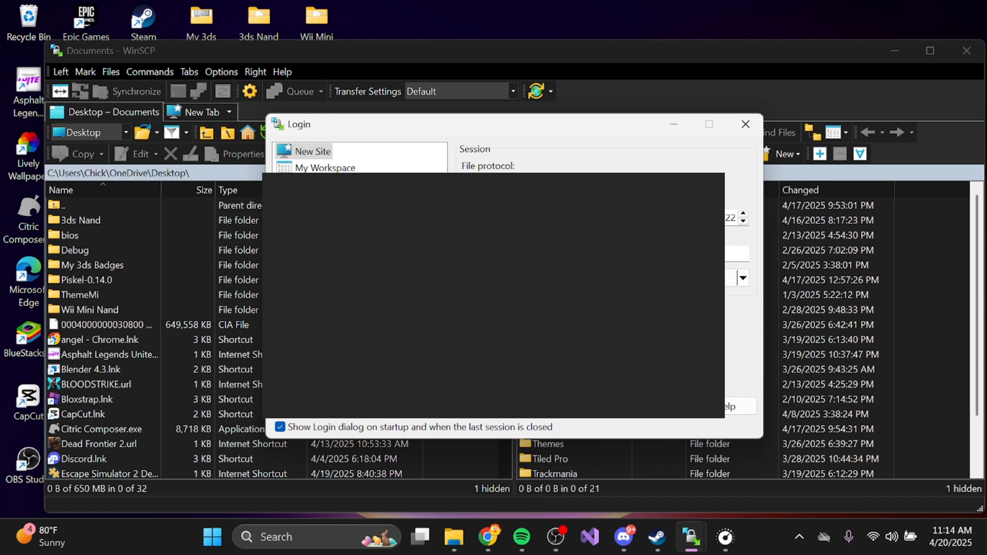
Return to the New Site entry and change the port number from 22 to 5000
left_click(327, 168)
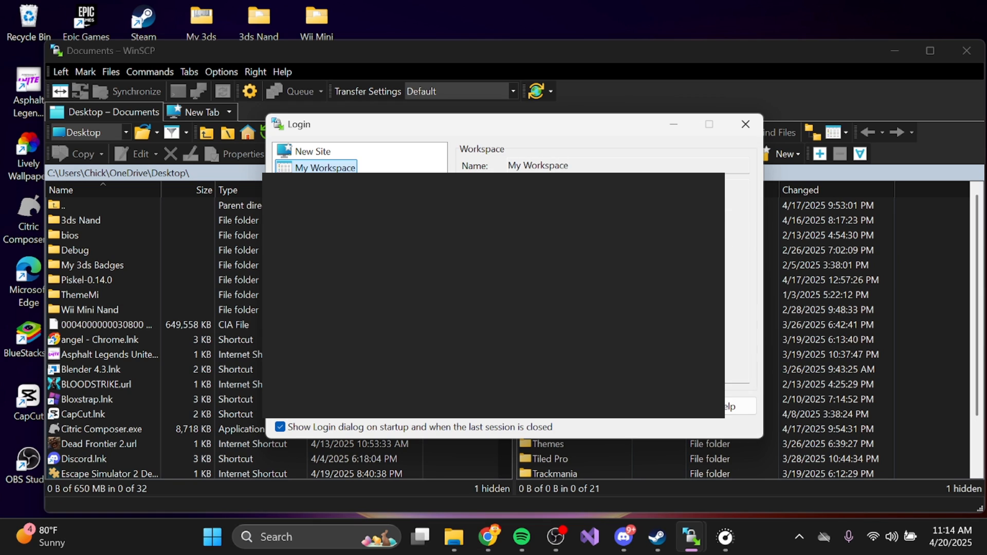
left_click(313, 151)
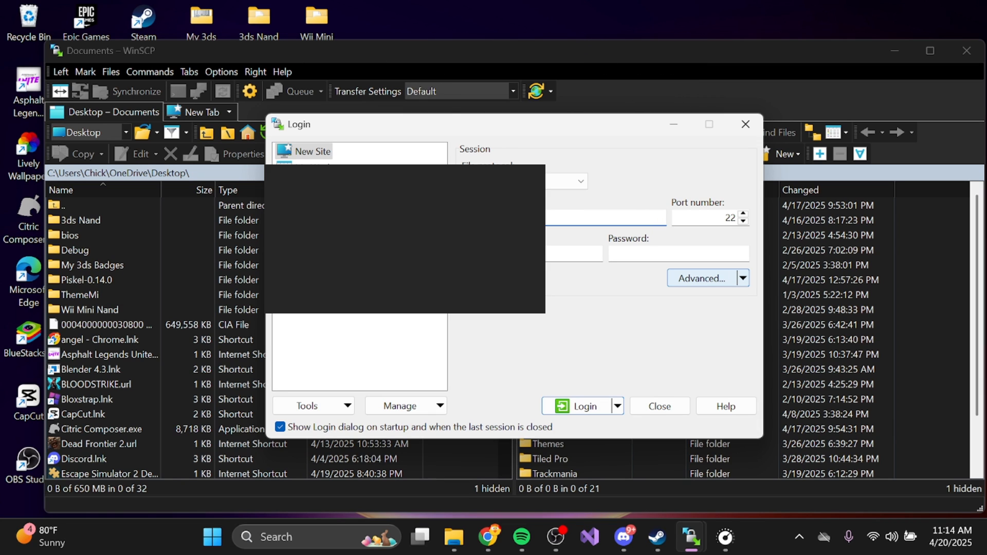
mouse_move(775, 233)
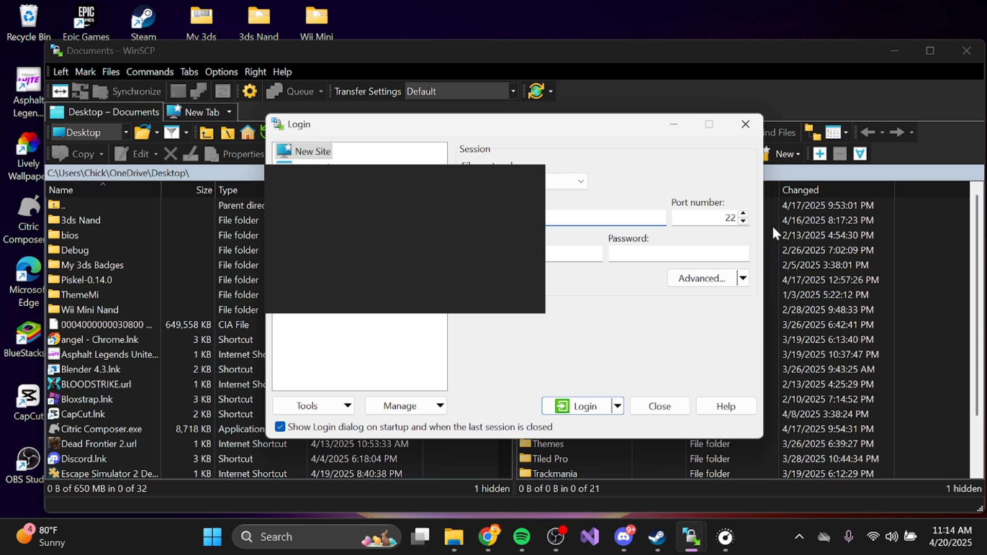
mouse_move(760, 228)
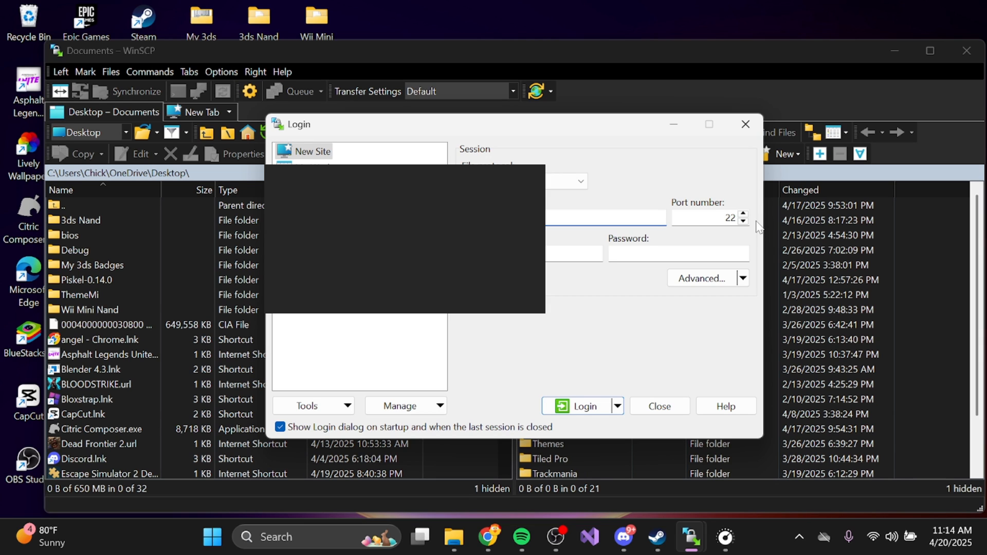
mouse_move(697, 198)
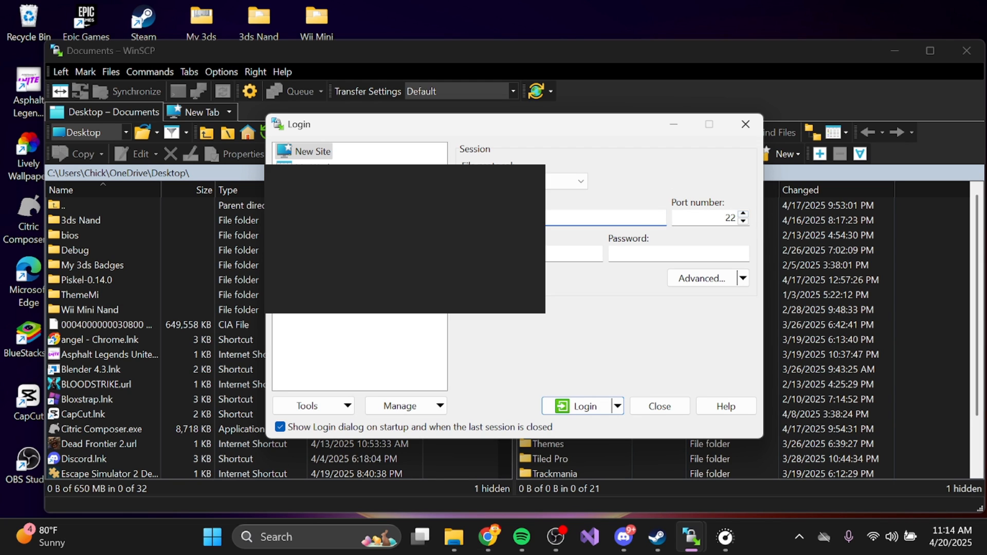
left_click(711, 218)
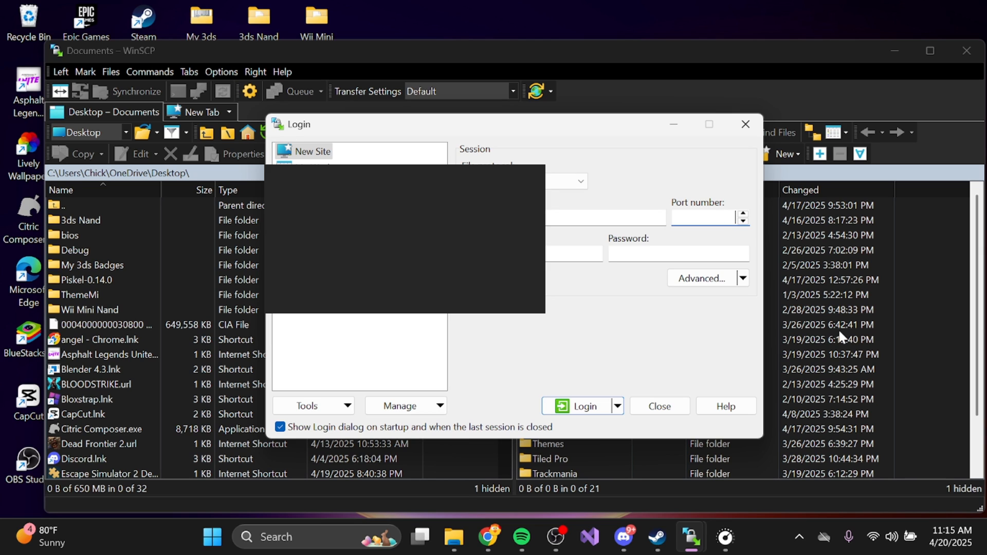
type("5000")
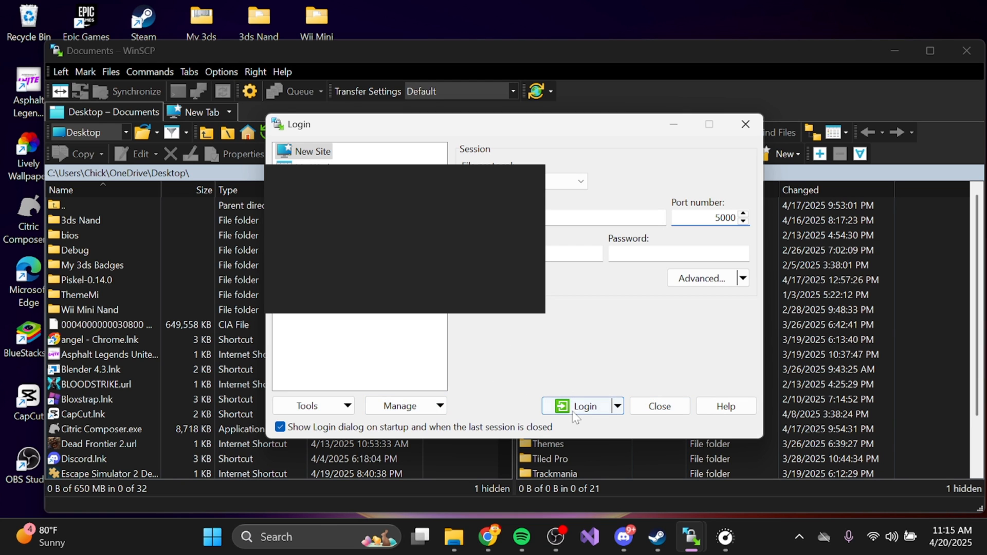
Start the login so WinSCP begins connecting to 192.168.1.21
left_click(582, 406)
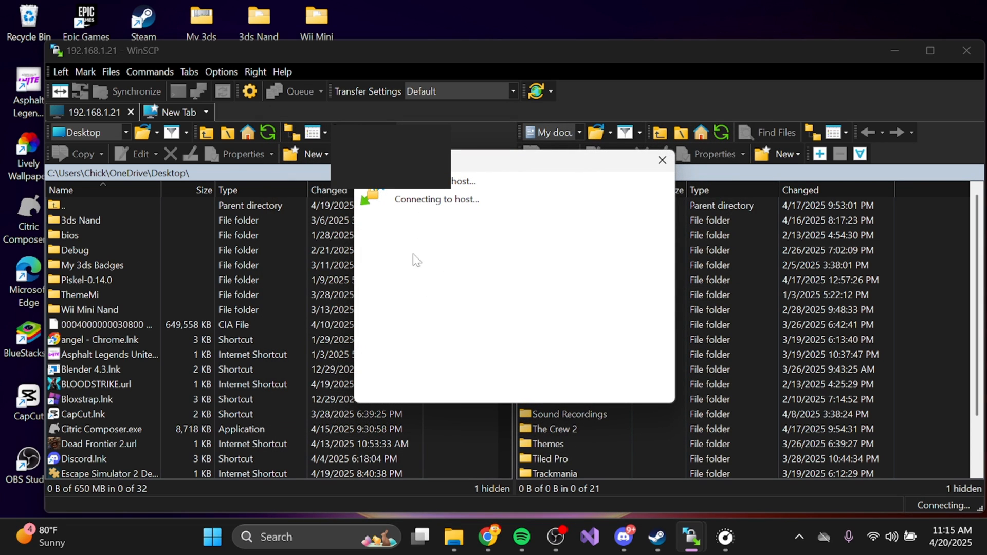
mouse_move(466, 277)
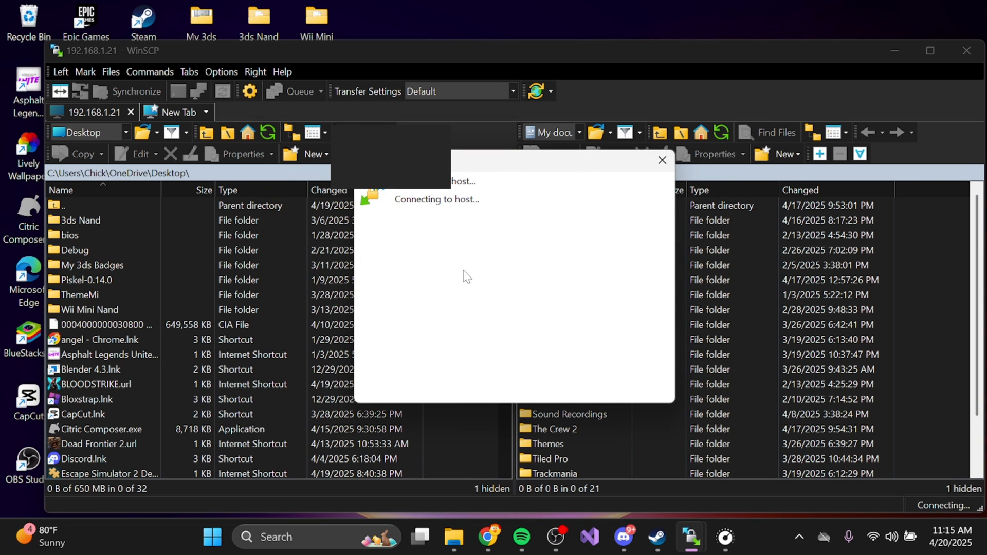
mouse_move(468, 278)
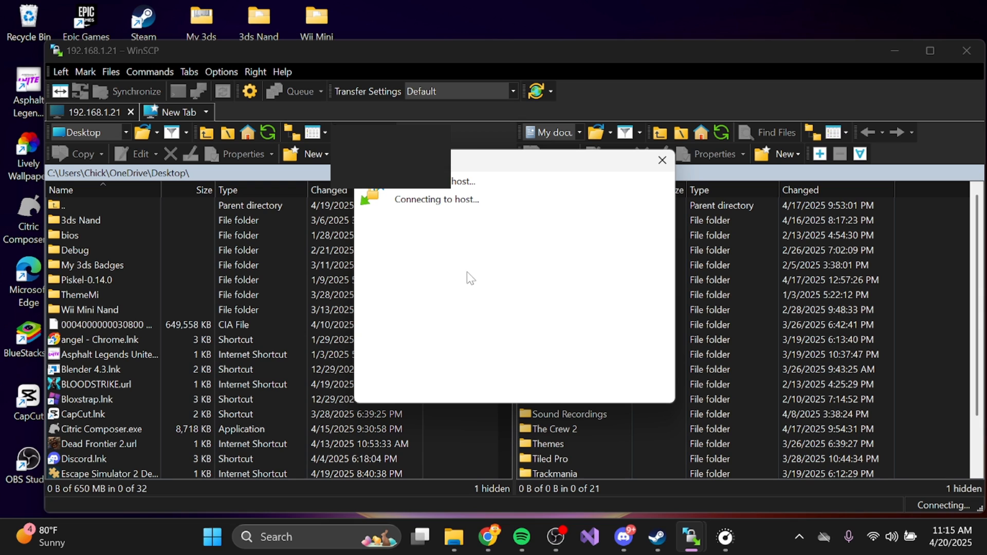
mouse_move(483, 234)
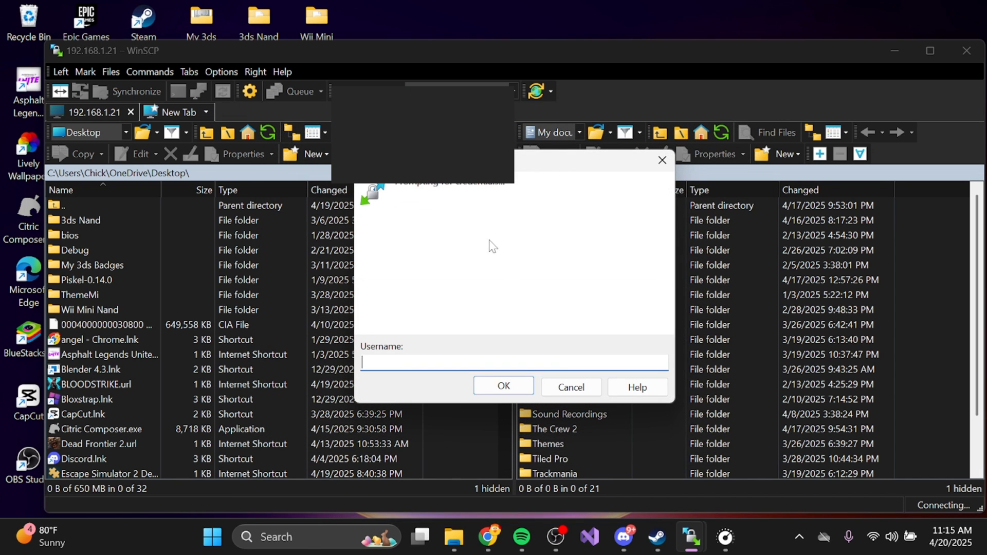
mouse_move(445, 258)
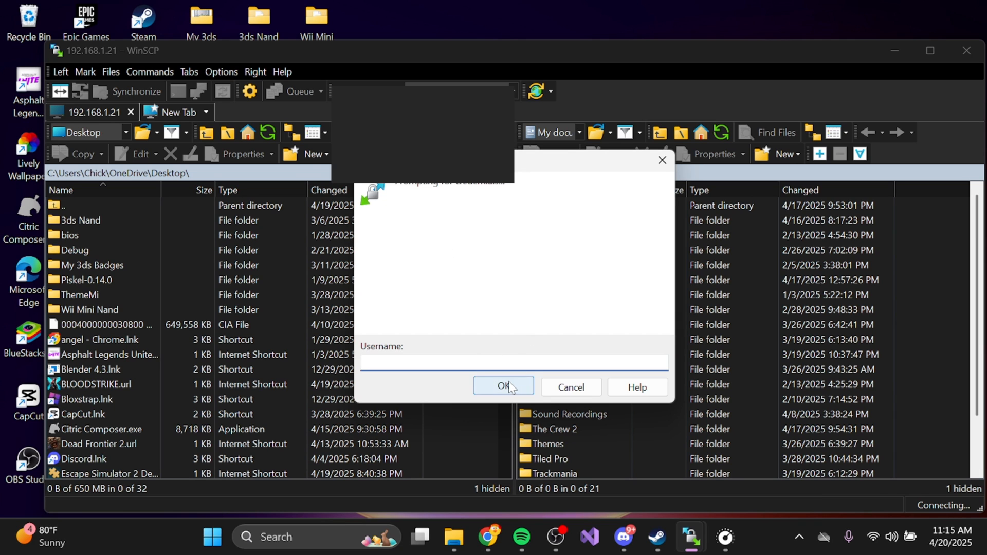
Confirm the blank username to finish the FTP login and list /CTGP-7/
left_click(503, 386)
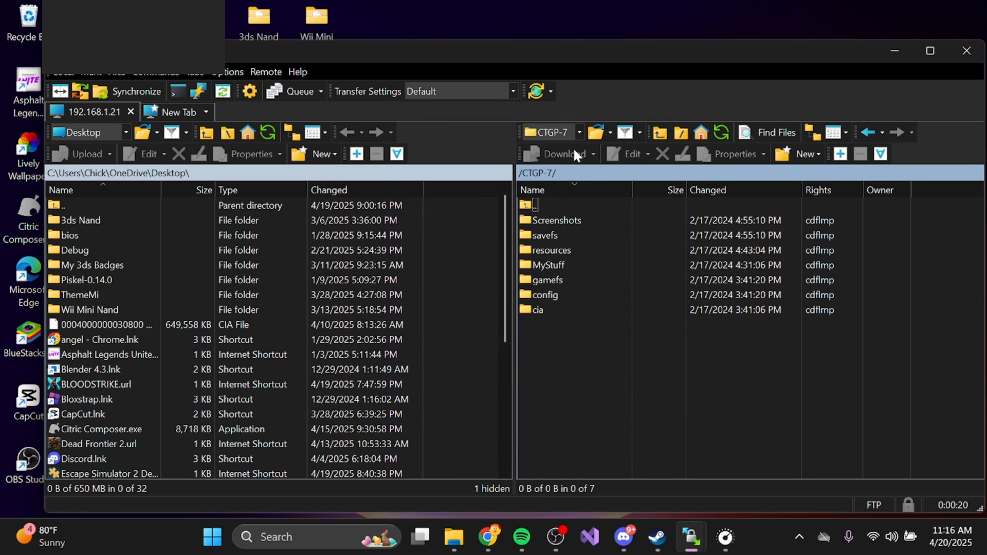
Go up via the parent (..) entry to the 3DS SD card root
left_click(534, 205)
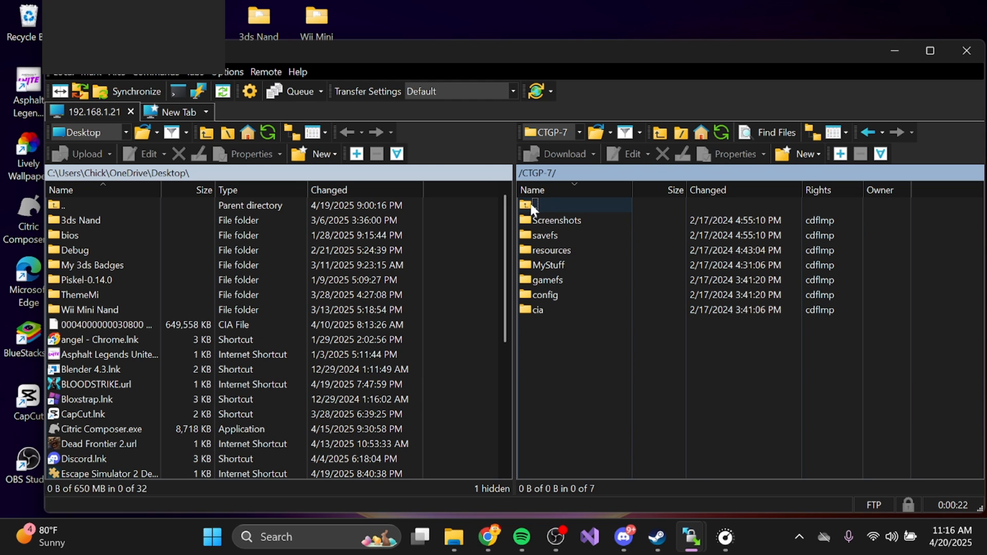
mouse_move(599, 216)
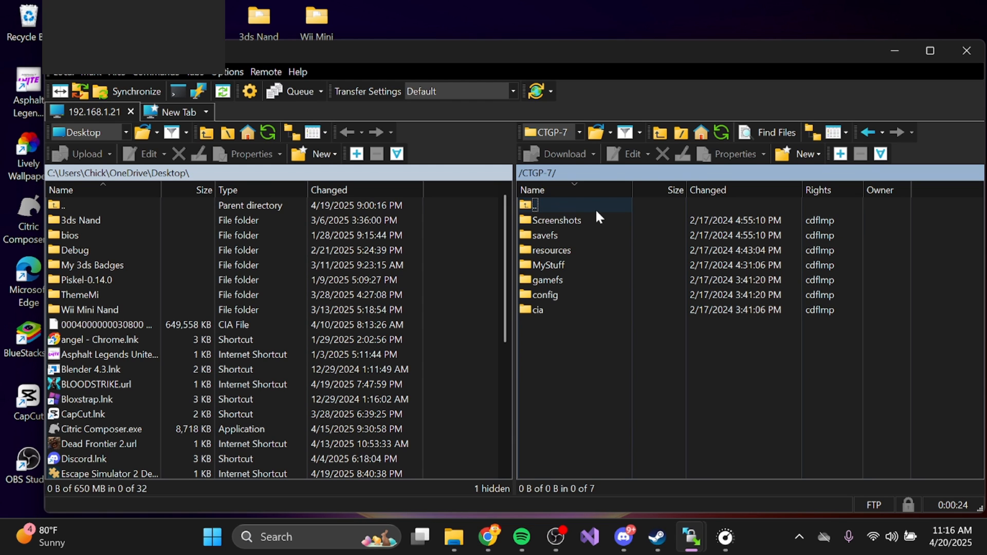
double_click(534, 204)
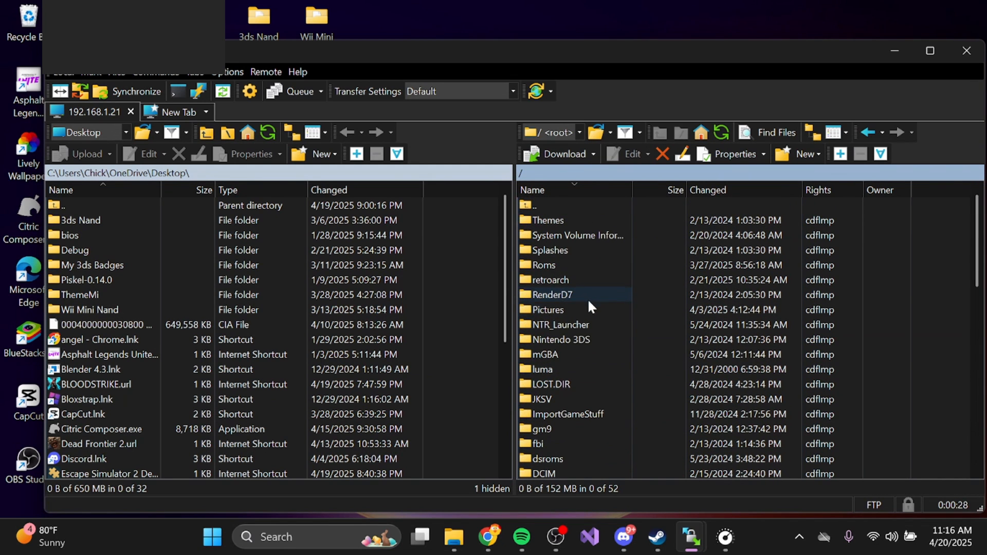
mouse_move(636, 388)
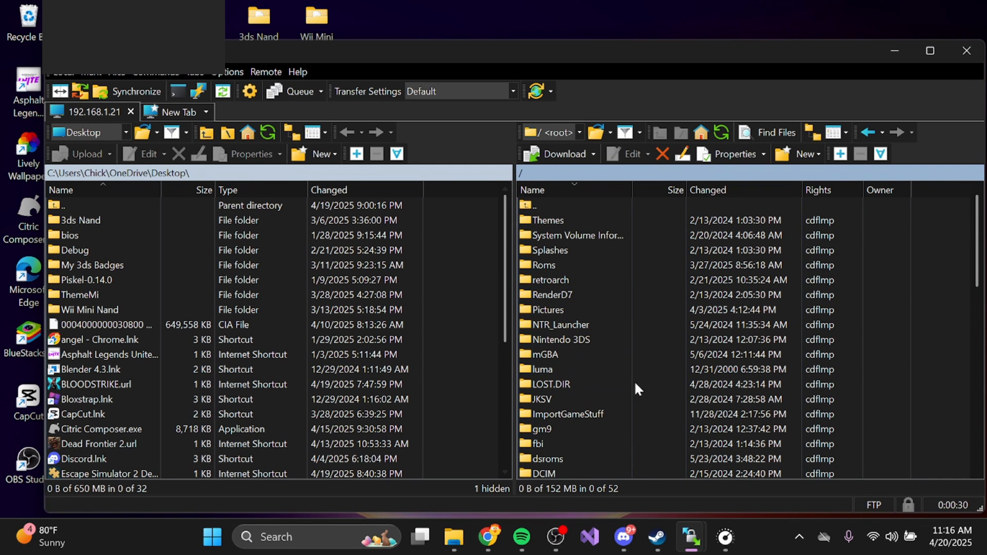
mouse_move(554, 537)
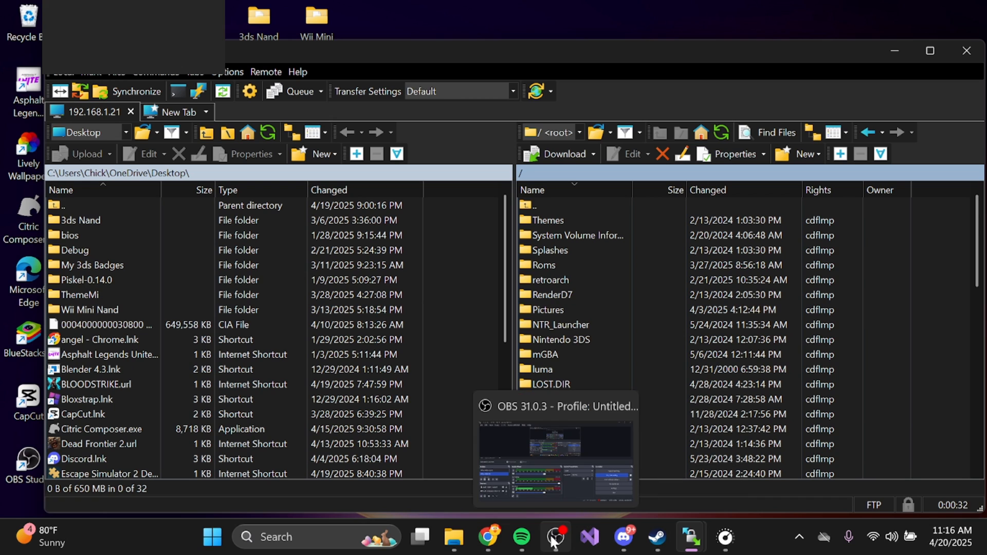